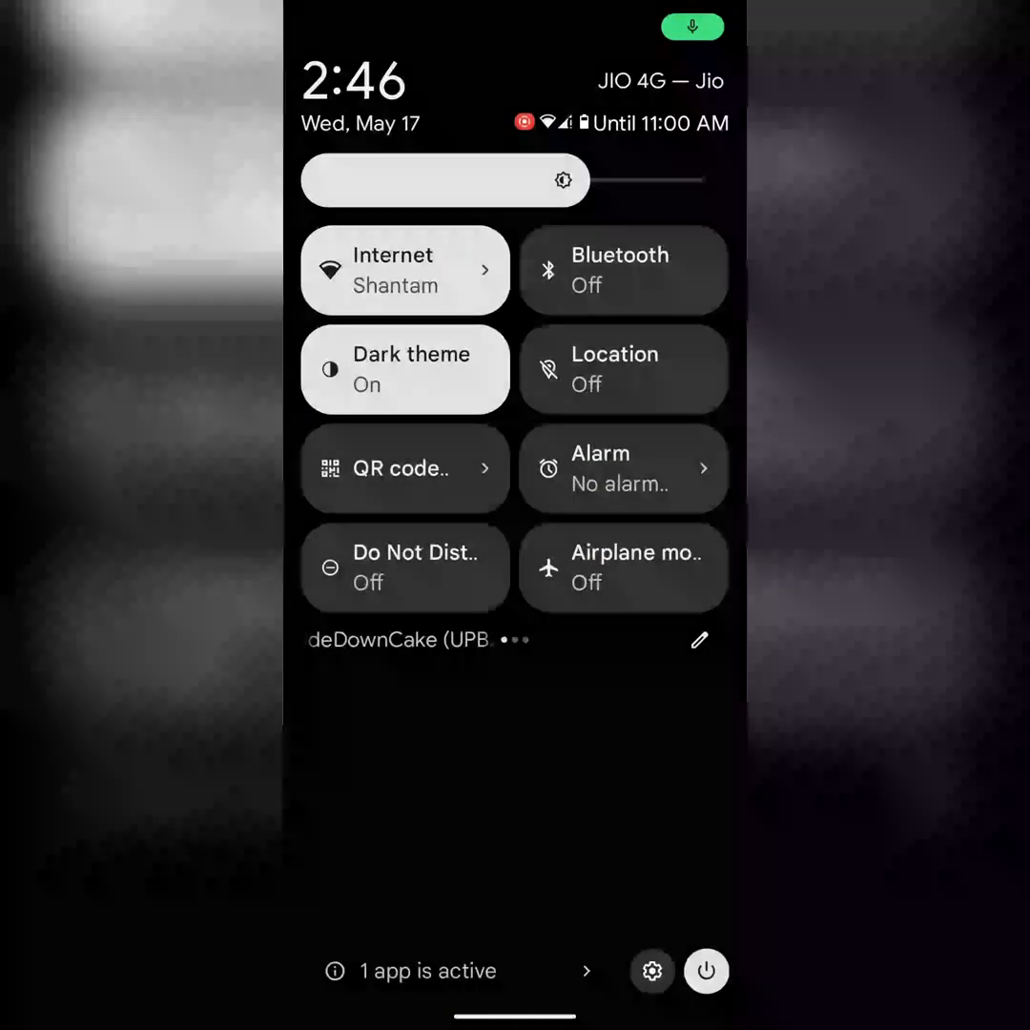
# Glance at the Wi-Fi network list in Quick Settings, then dismiss the shade to show the app drawer.
pyautogui.click(405, 269)
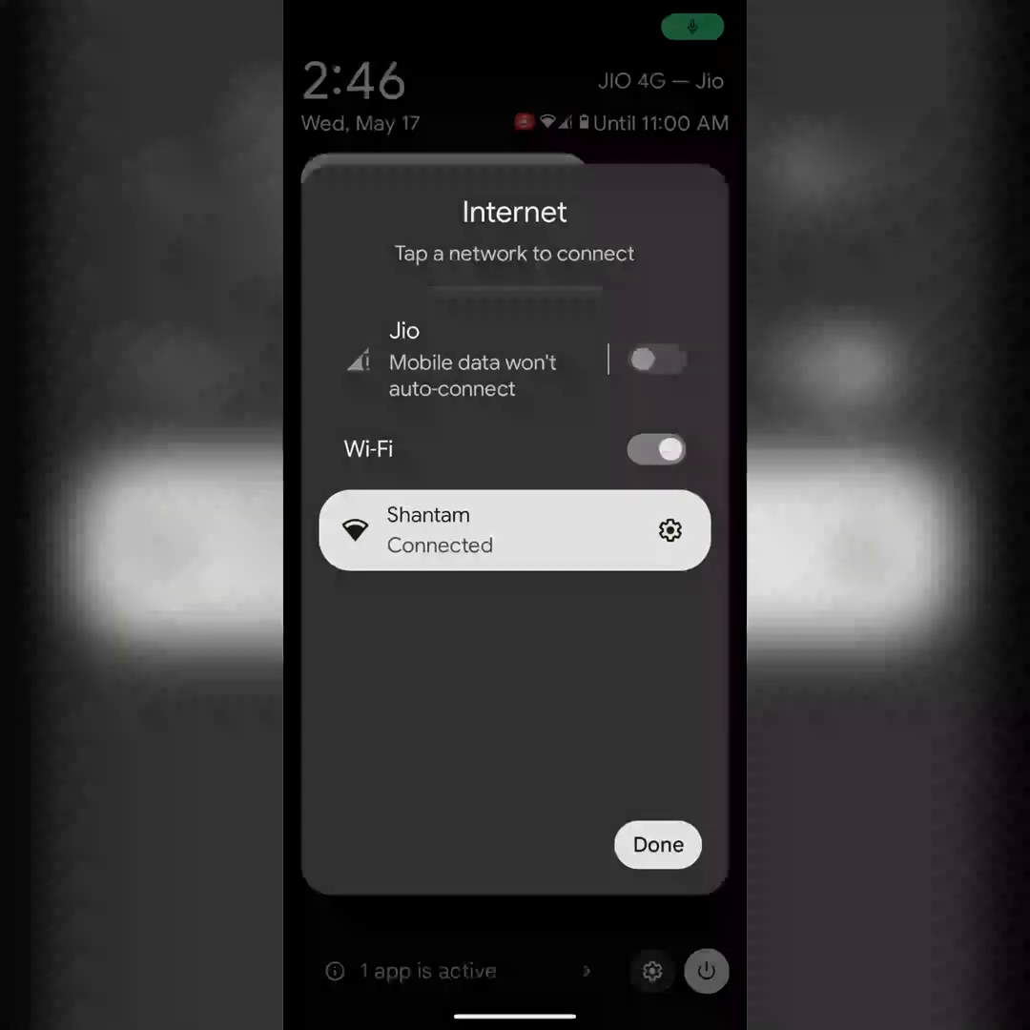
pyautogui.click(657, 845)
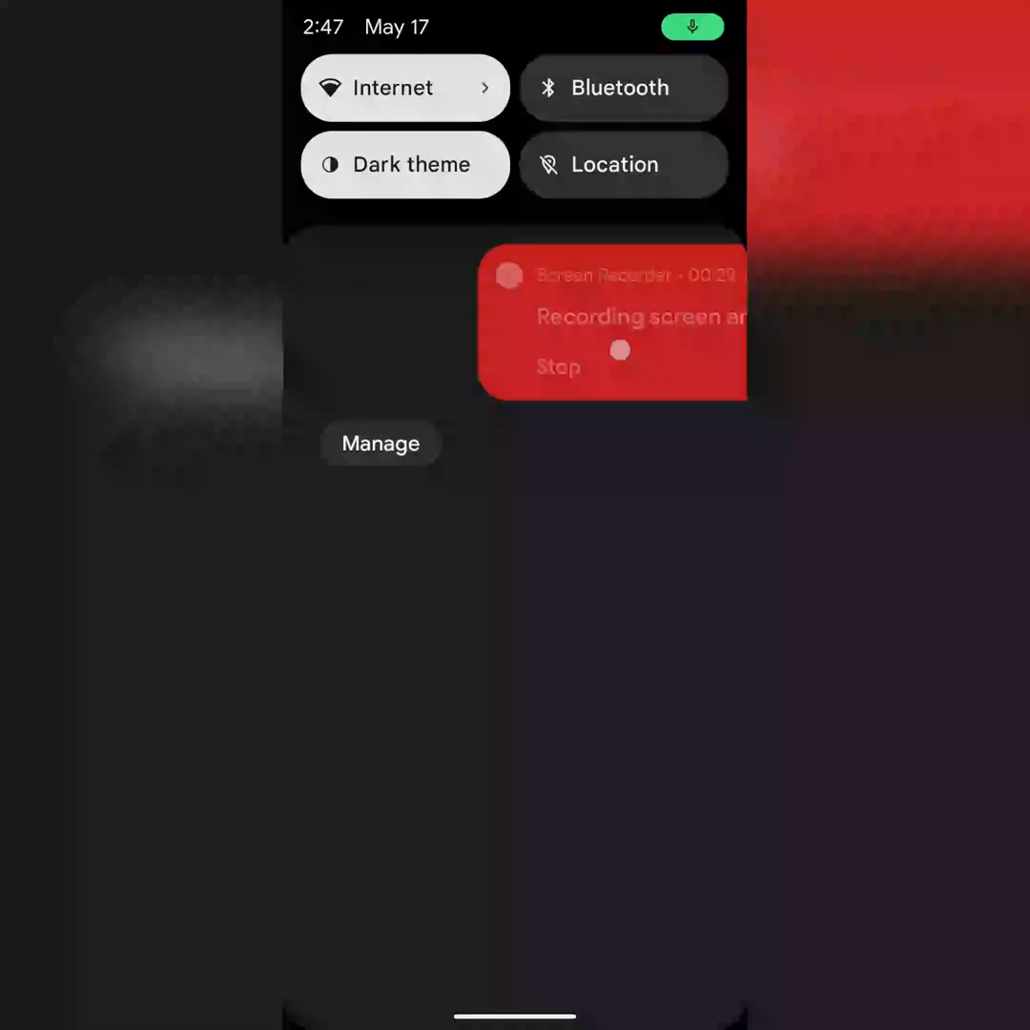
pyautogui.click(404, 87)
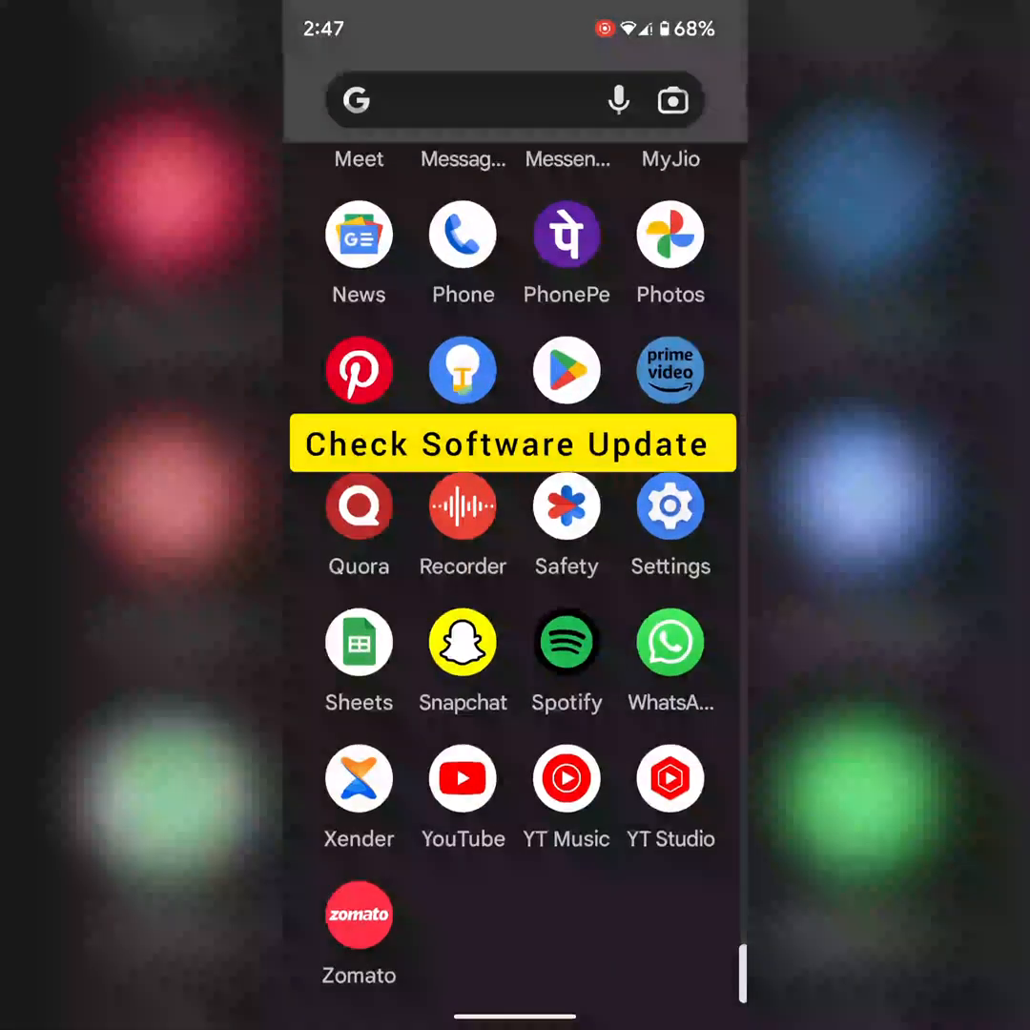
# Run System update, confirming Android UpsideDownCake with the May 2023 patch is current, then return home.
pyautogui.click(671, 506)
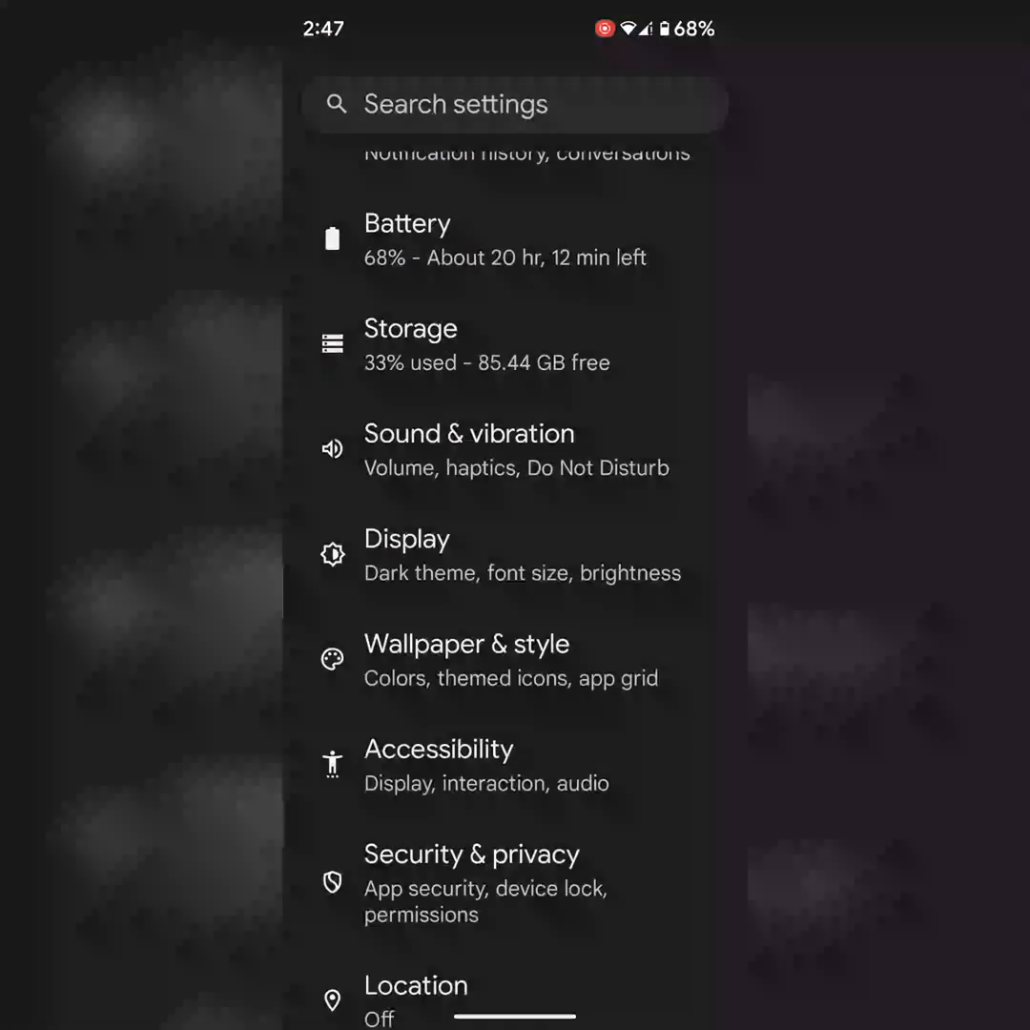
pyautogui.scroll(-3)
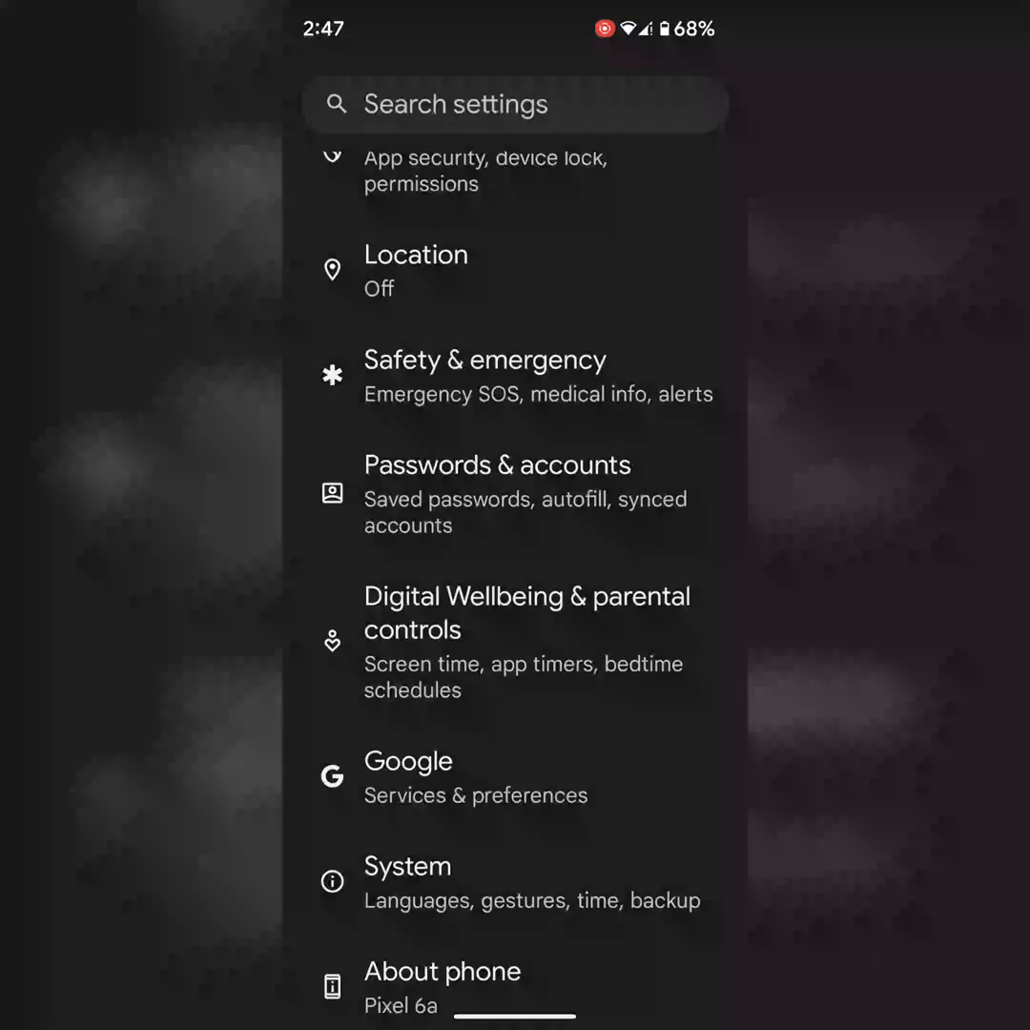
pyautogui.click(407, 865)
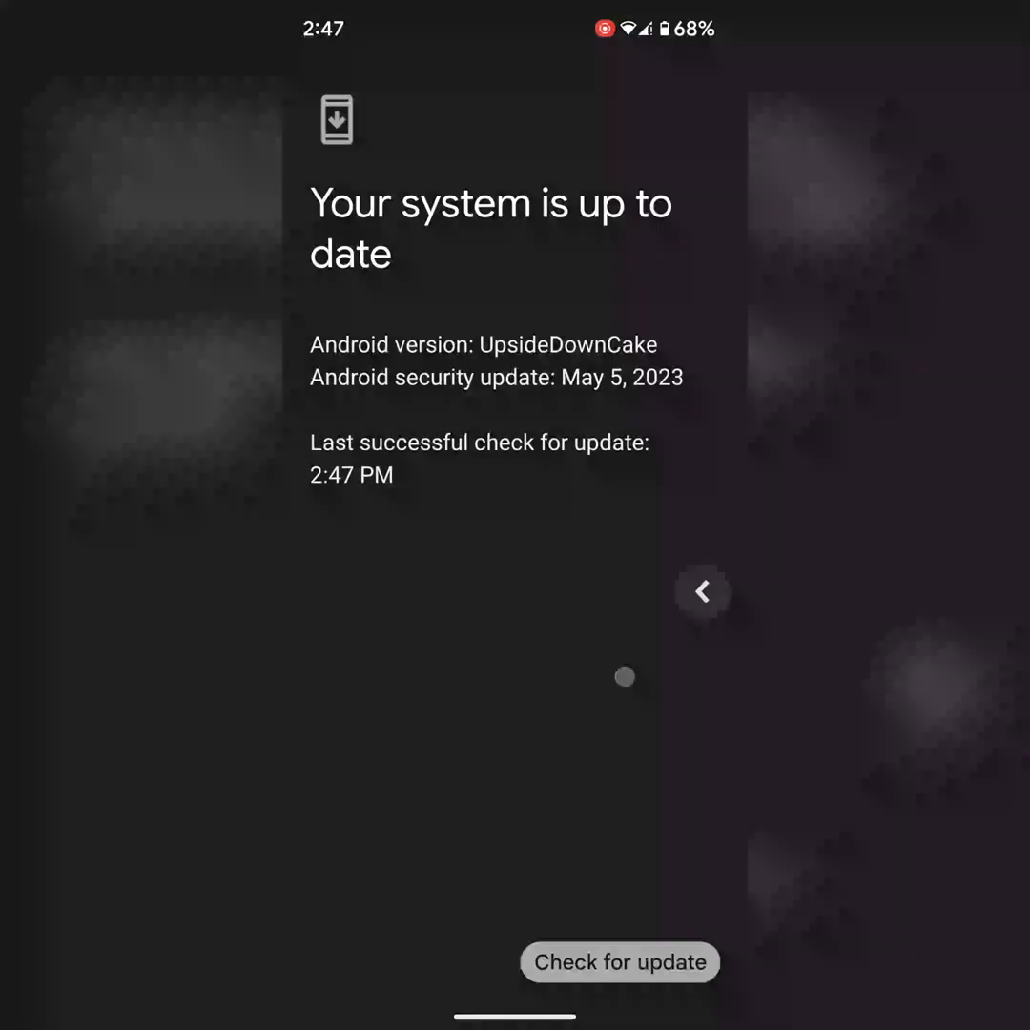
pyautogui.press('Home')
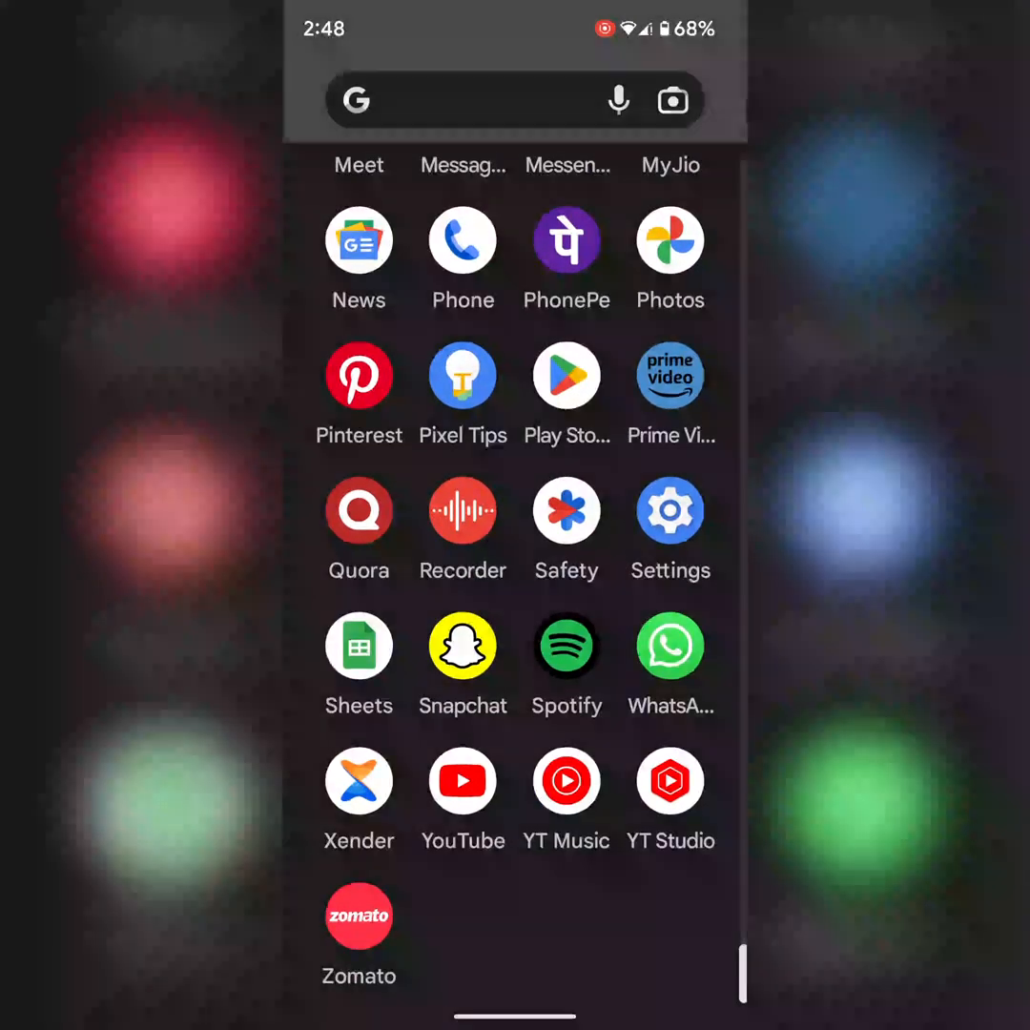
# Find 'Wi-Fi scan throttling' in System > Developer options and switch it on.
pyautogui.click(670, 509)
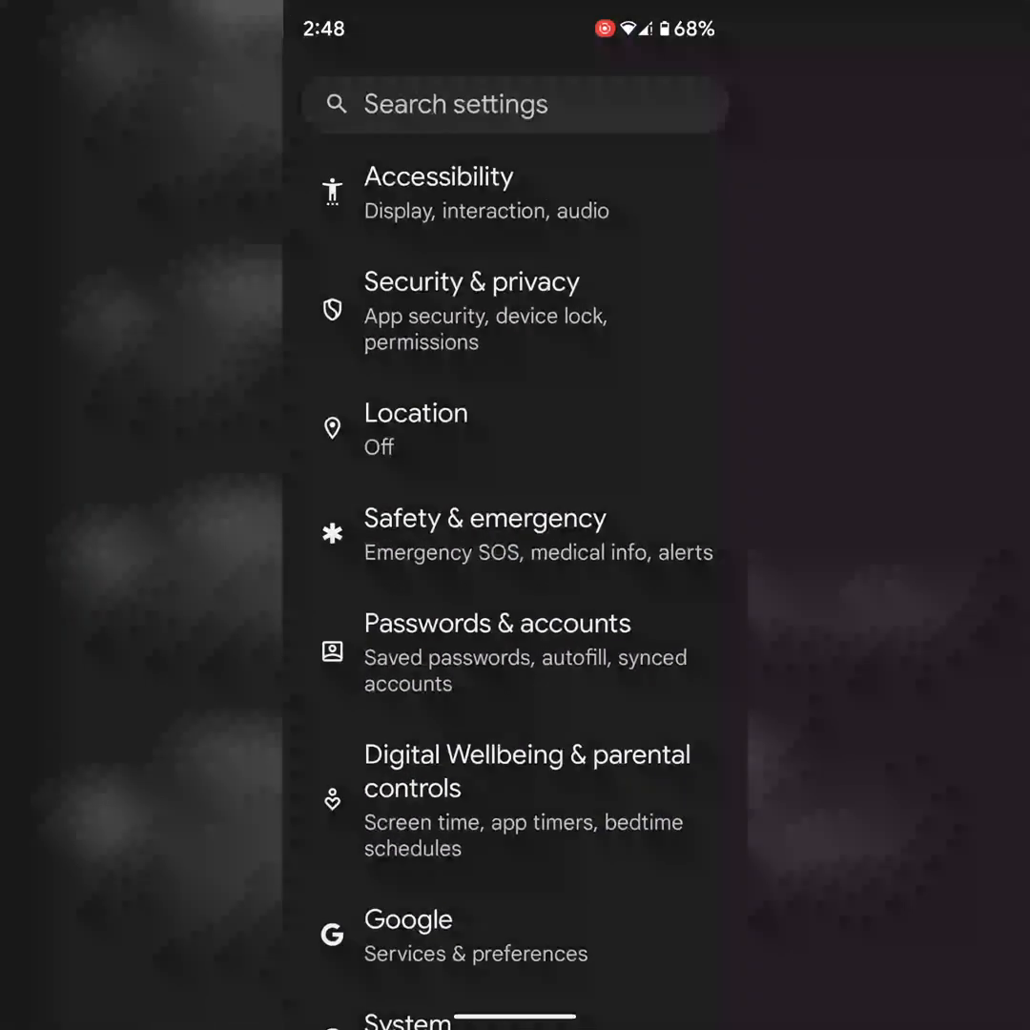
pyautogui.scroll(-3)
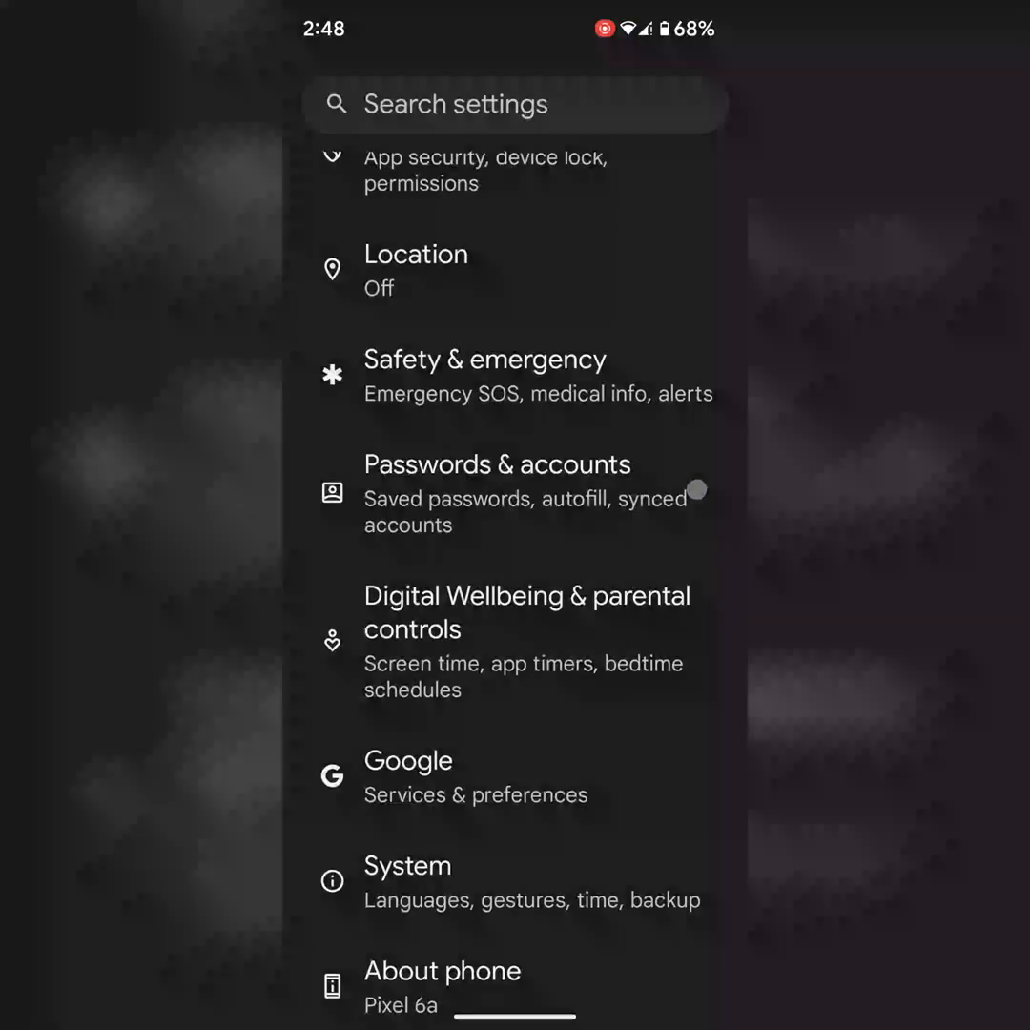
pyautogui.click(407, 865)
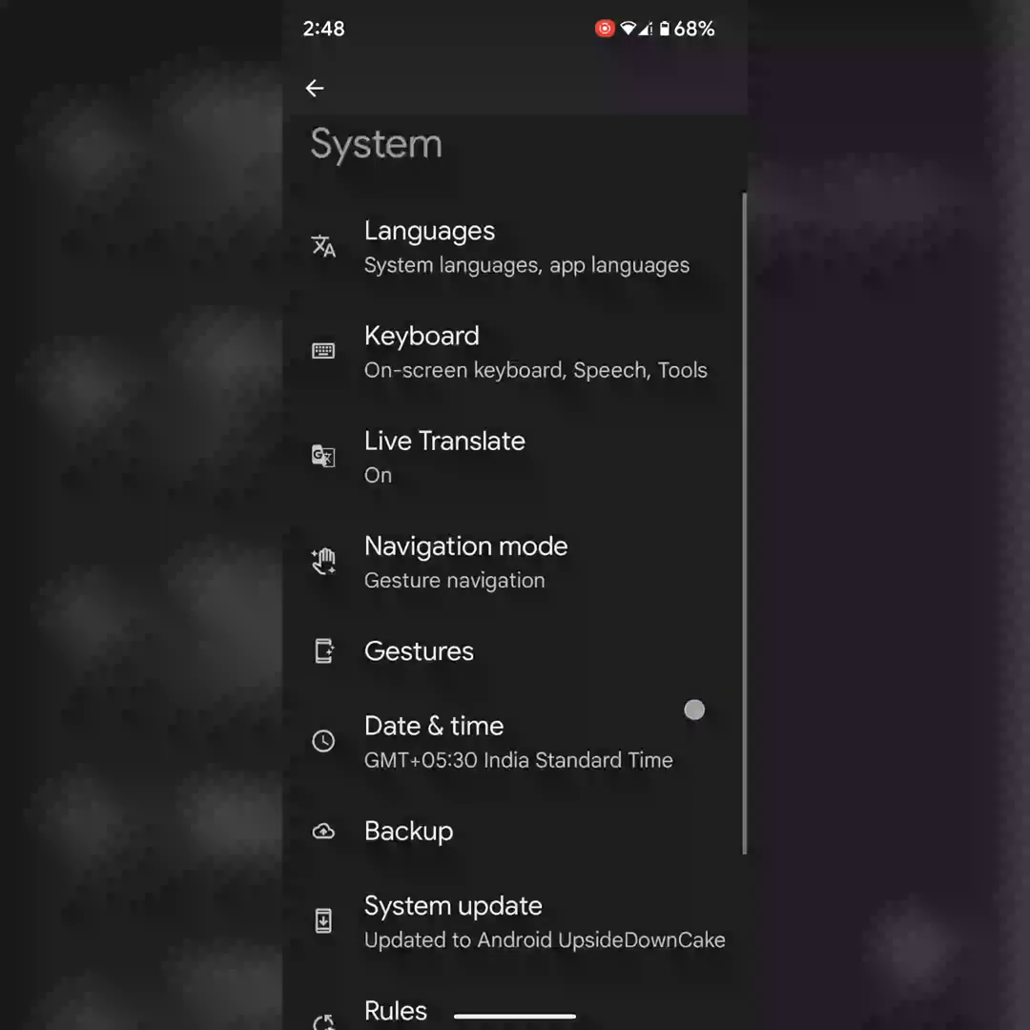
pyautogui.scroll(-3)
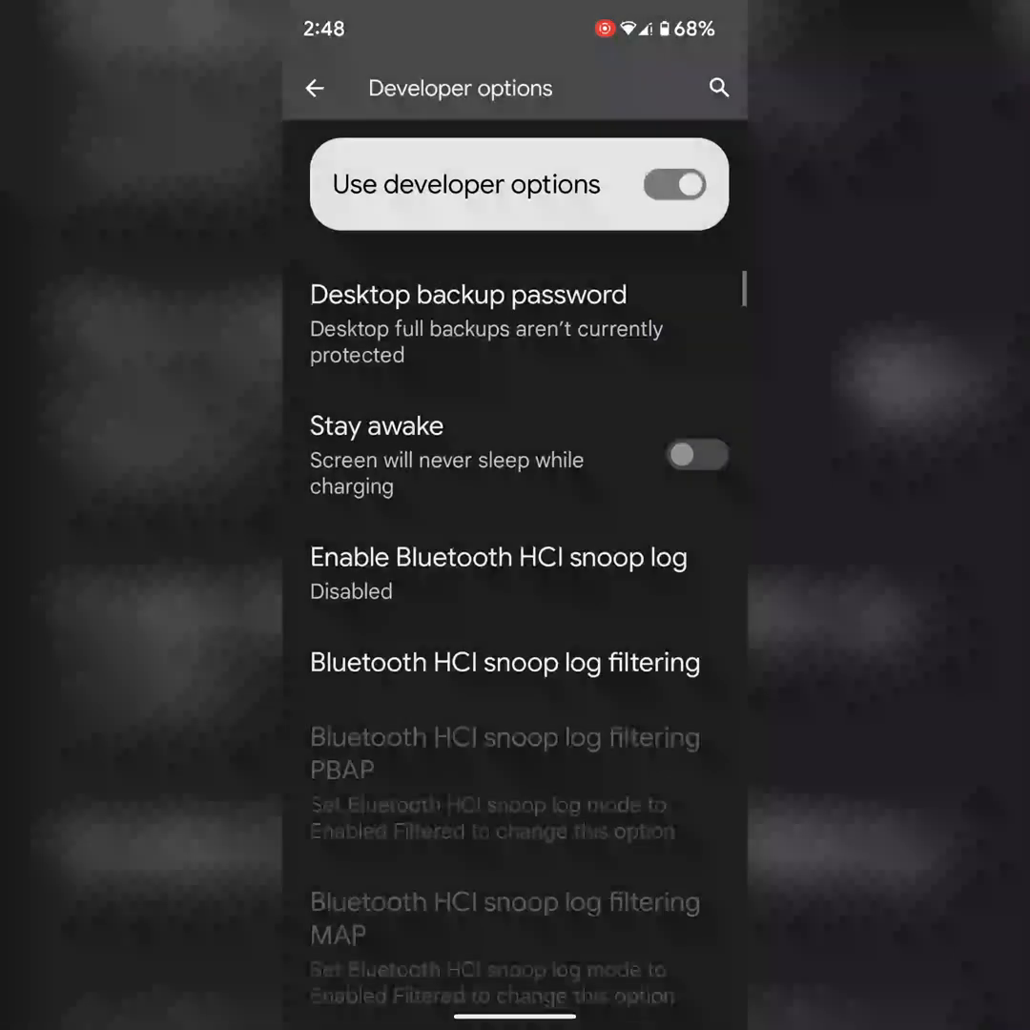
pyautogui.click(718, 87)
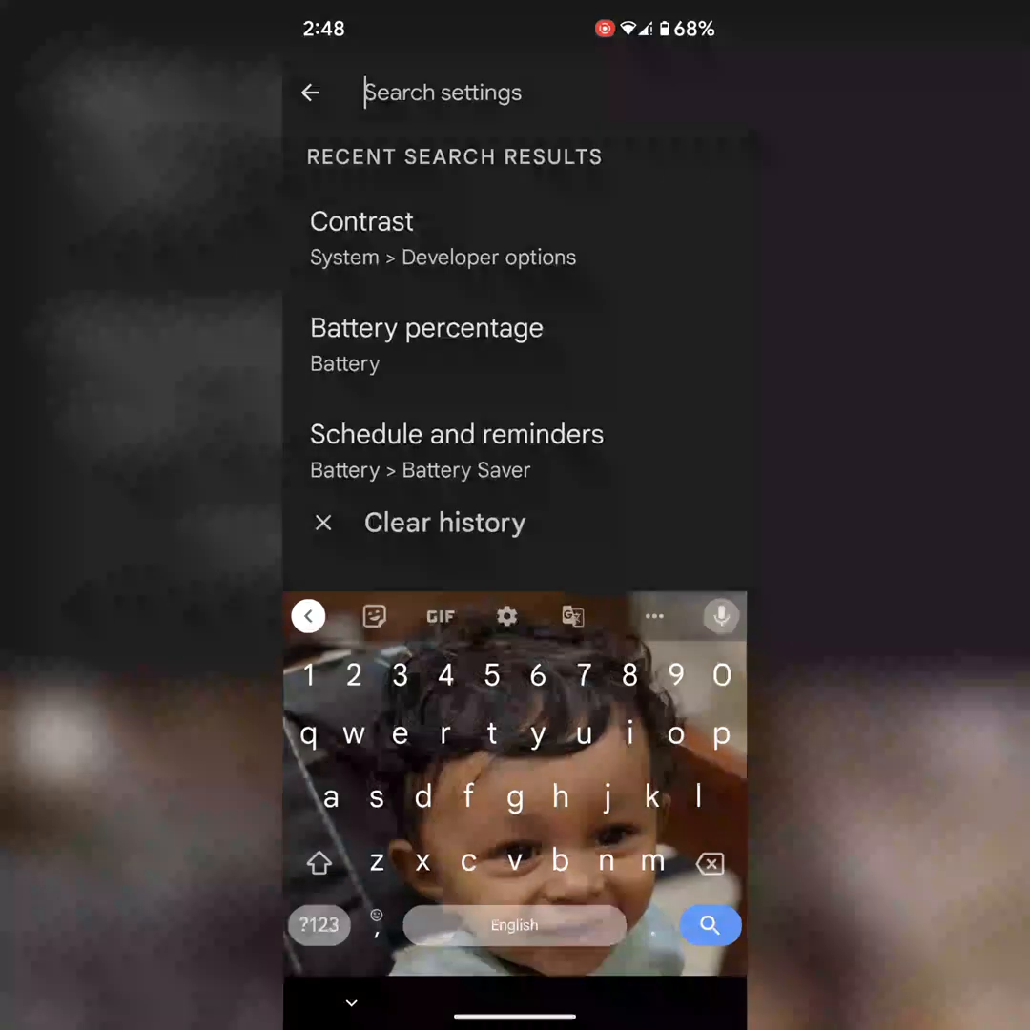
pyautogui.write('th')
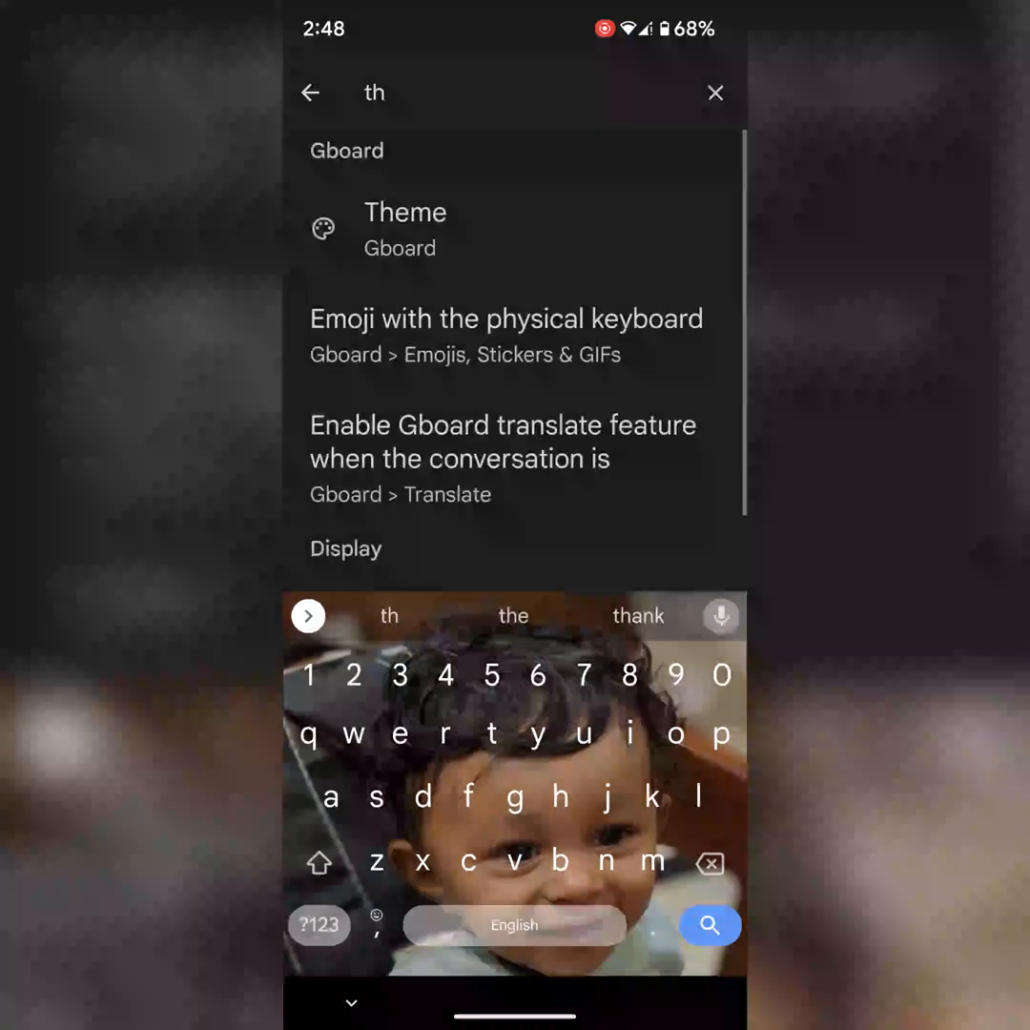
pyautogui.click(445, 734)
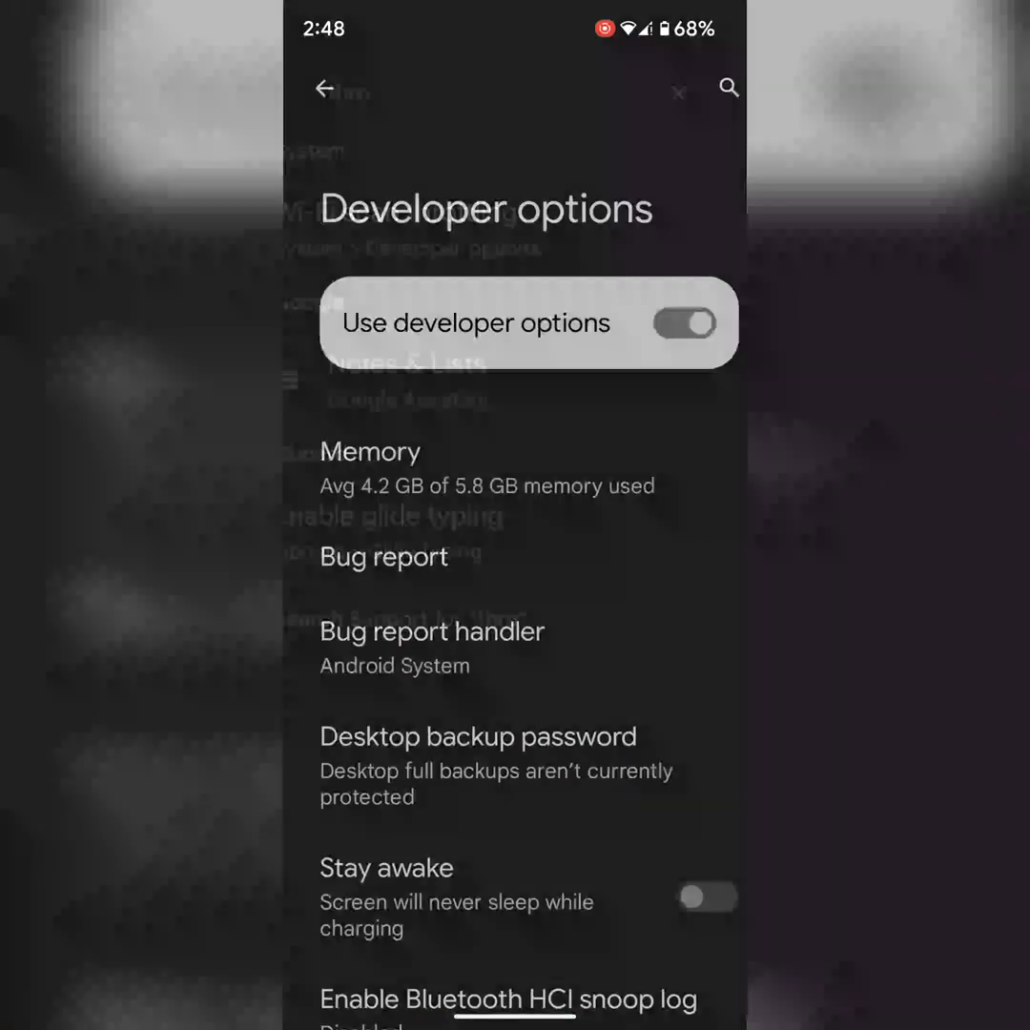
pyautogui.scroll(-3)
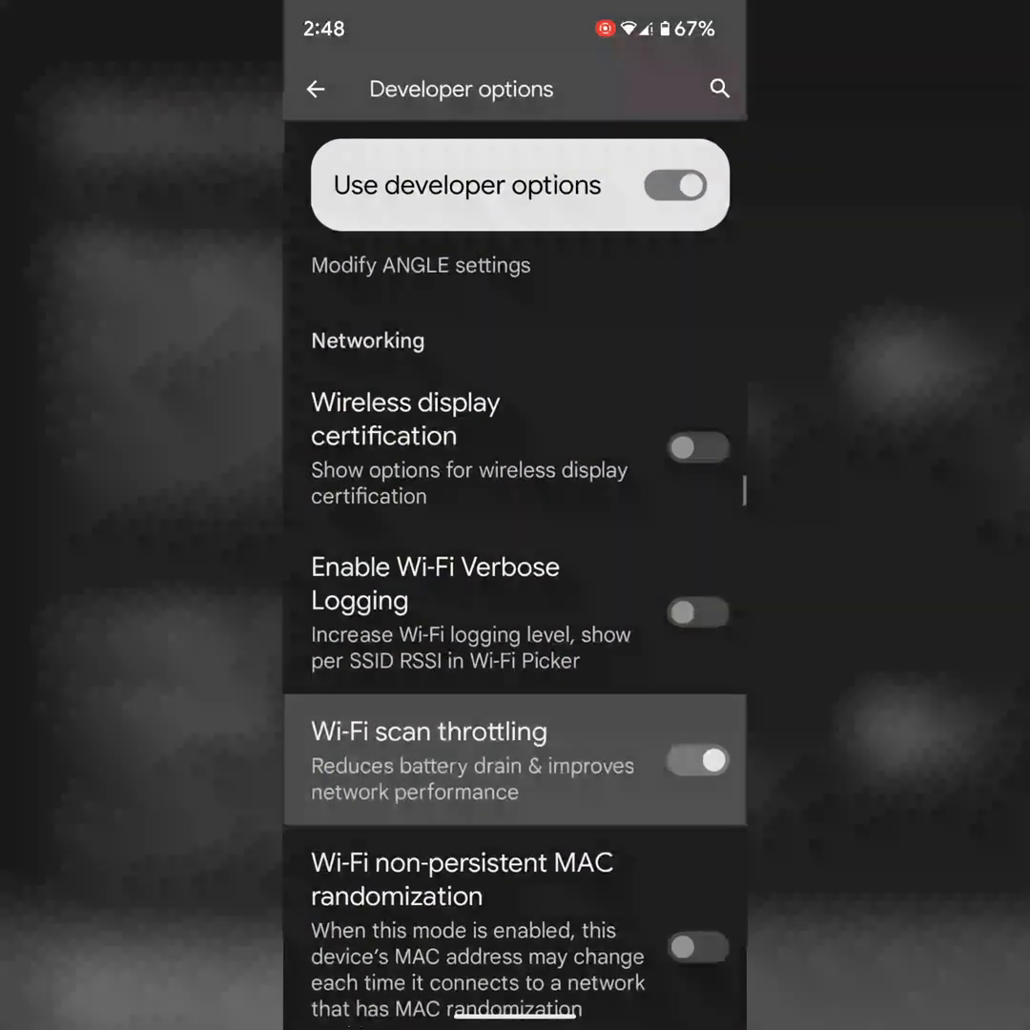
pyautogui.scroll(-3)
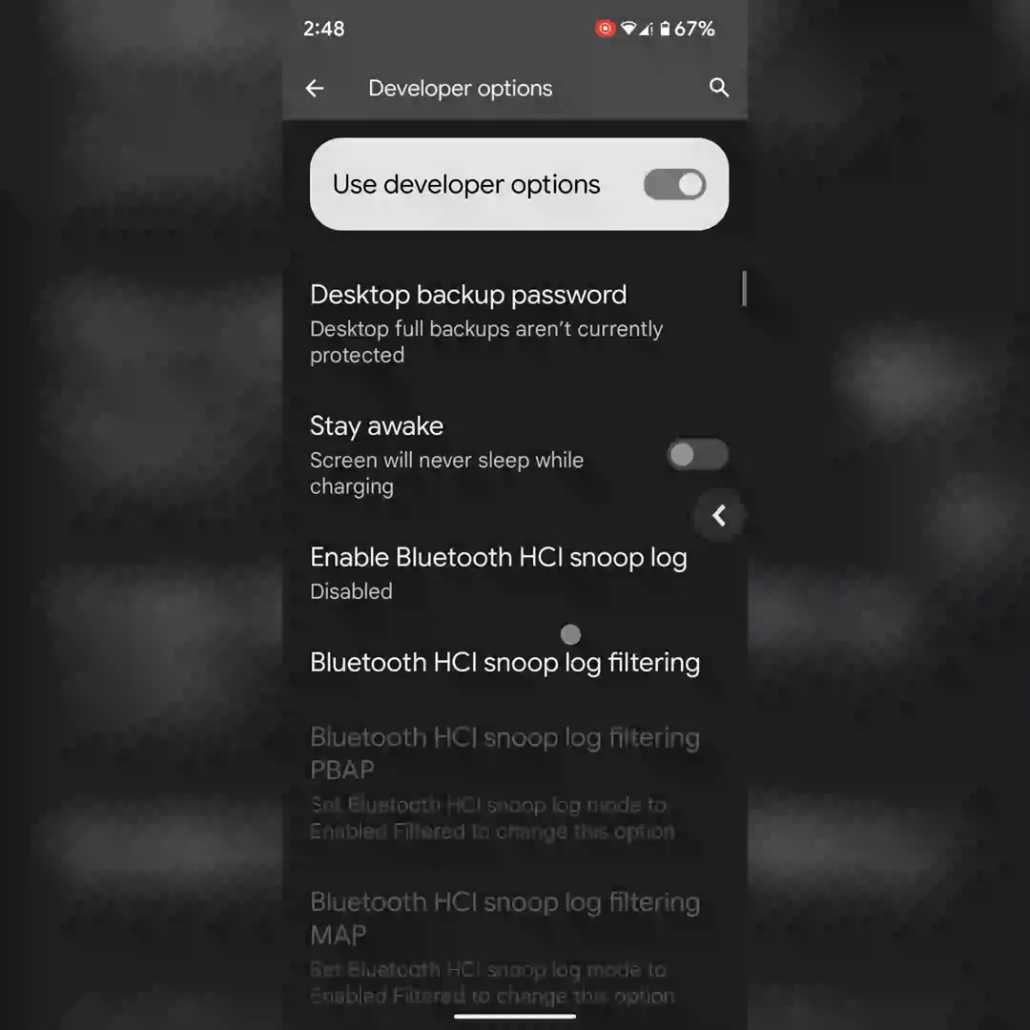
# Forget the Shantam network from its details under Network & internet > Internet.
pyautogui.click(313, 88)
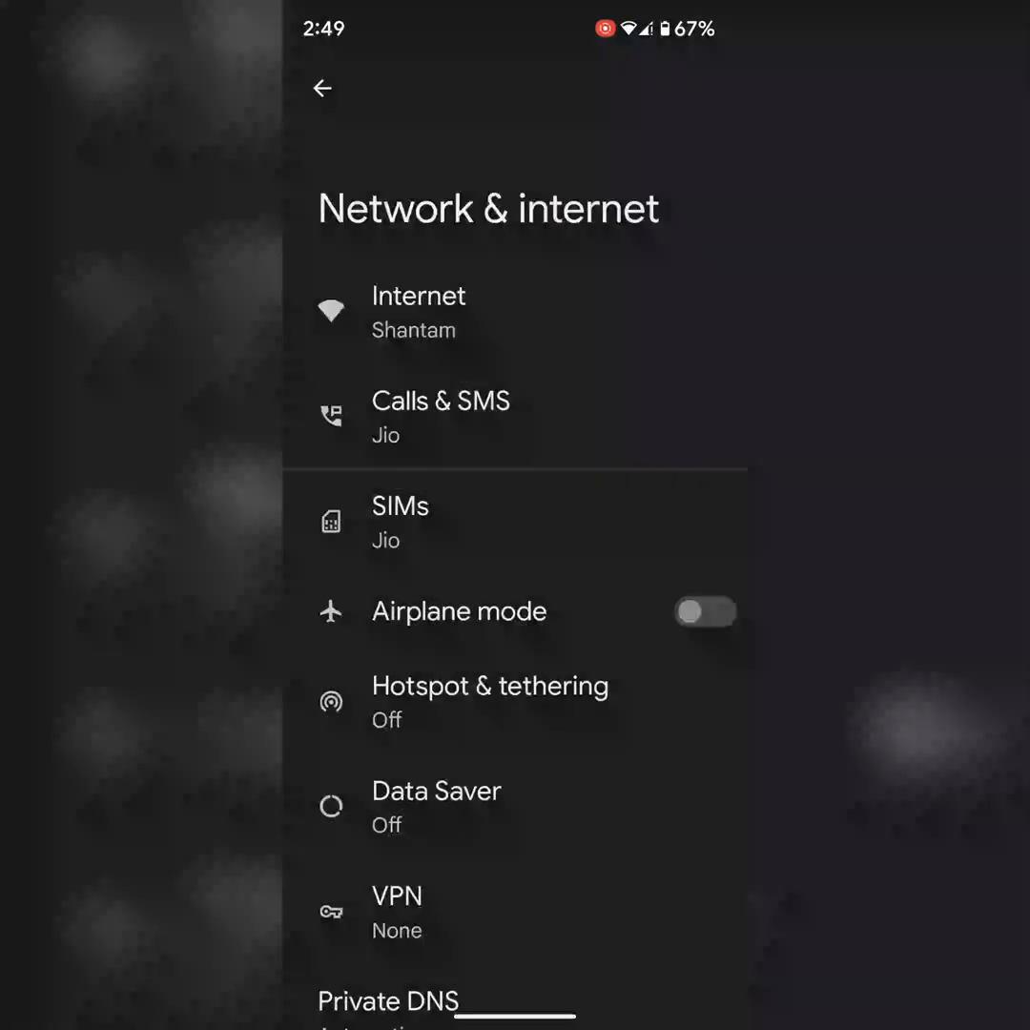
pyautogui.click(418, 310)
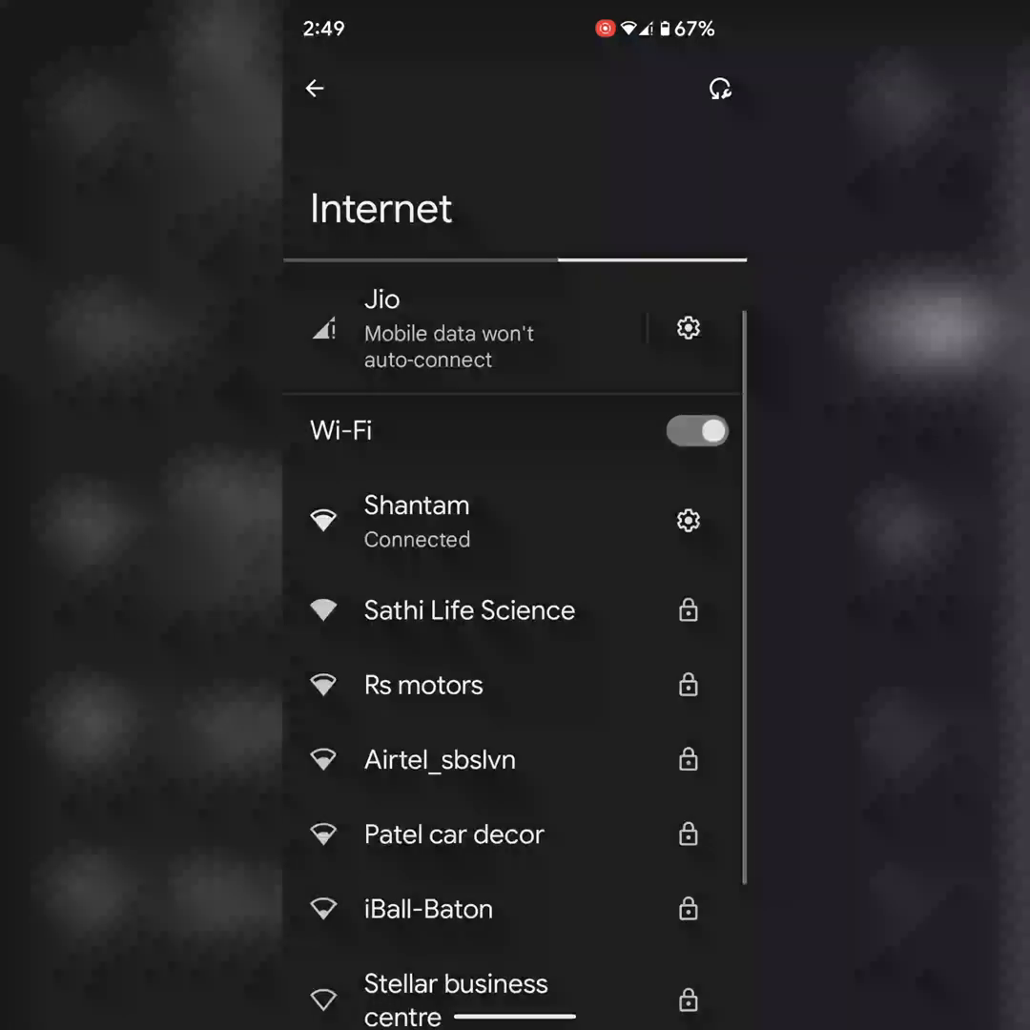
pyautogui.click(416, 521)
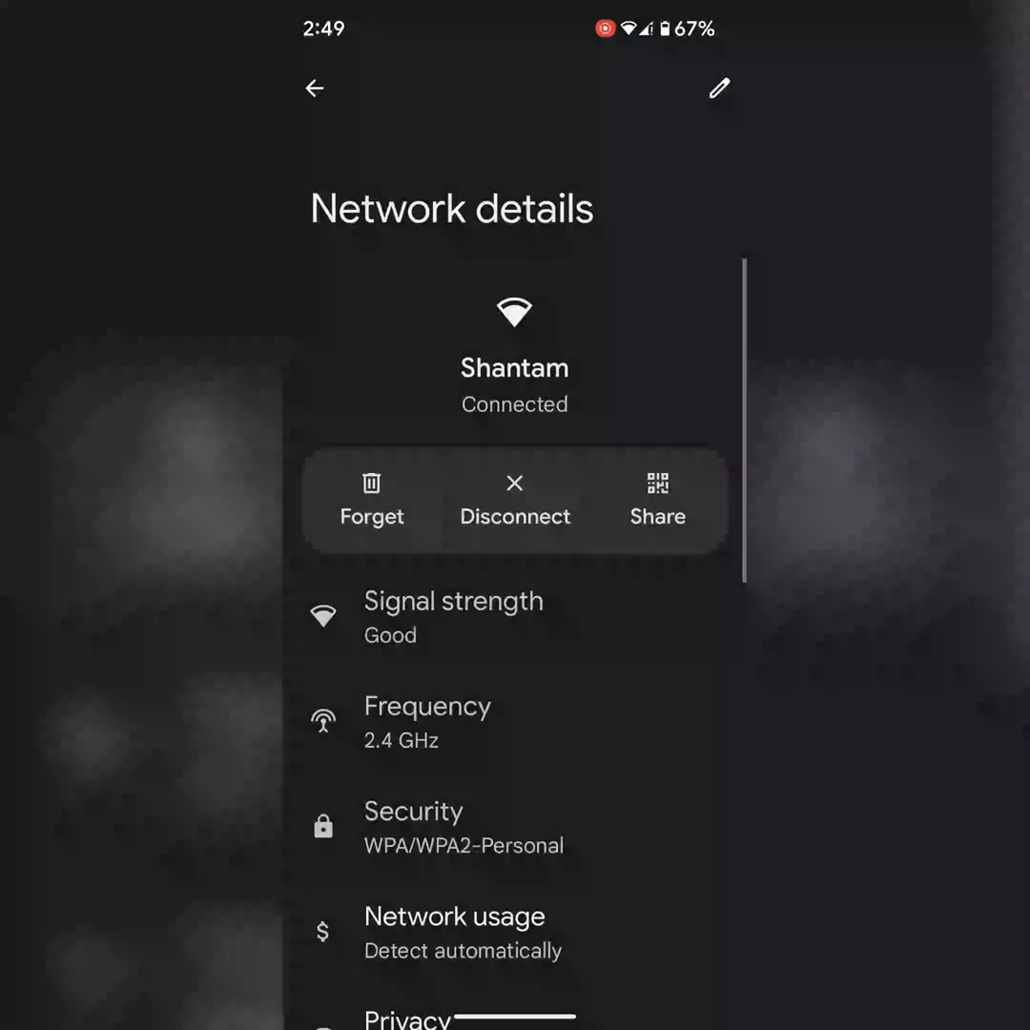
pyautogui.click(314, 88)
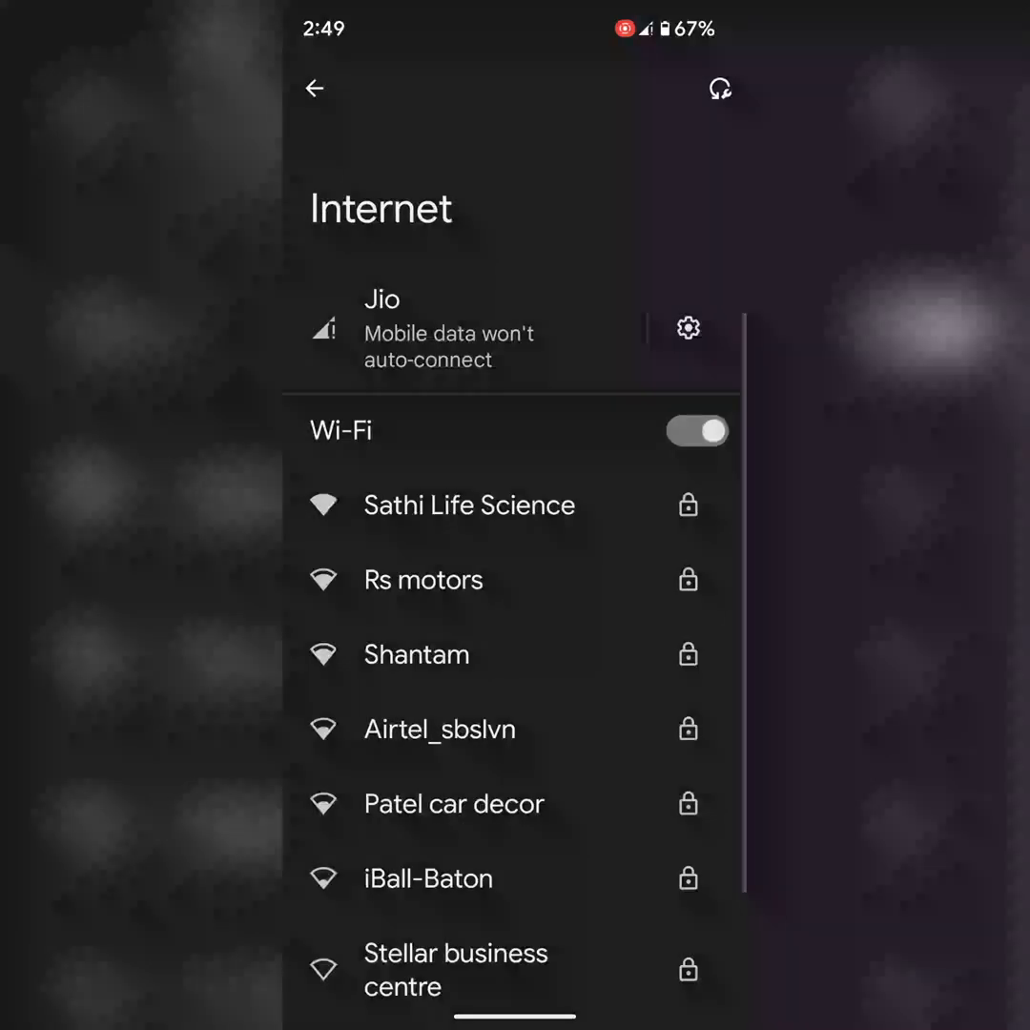
# Rejoin Shantam with its password until it shows Connected, then back out to the Settings menu.
pyautogui.scroll(-3)
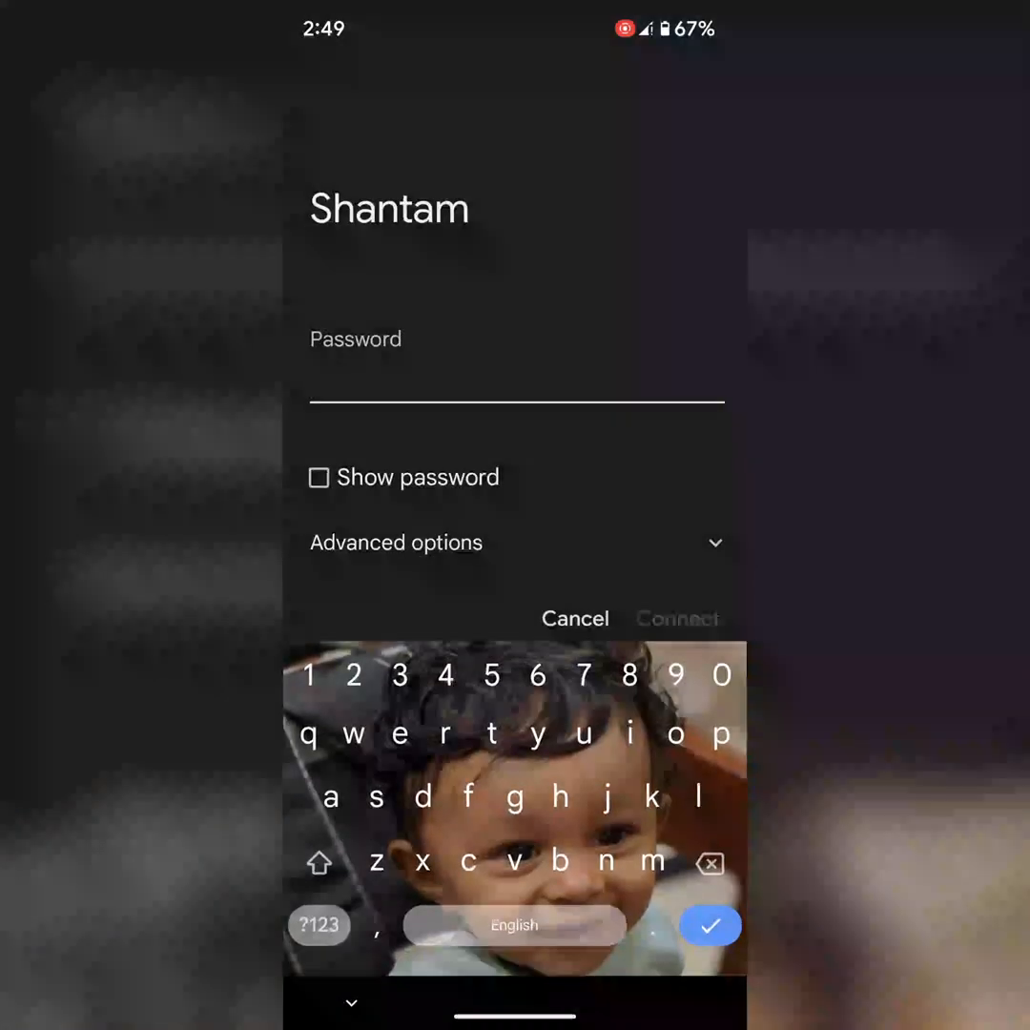
pyautogui.click(318, 861)
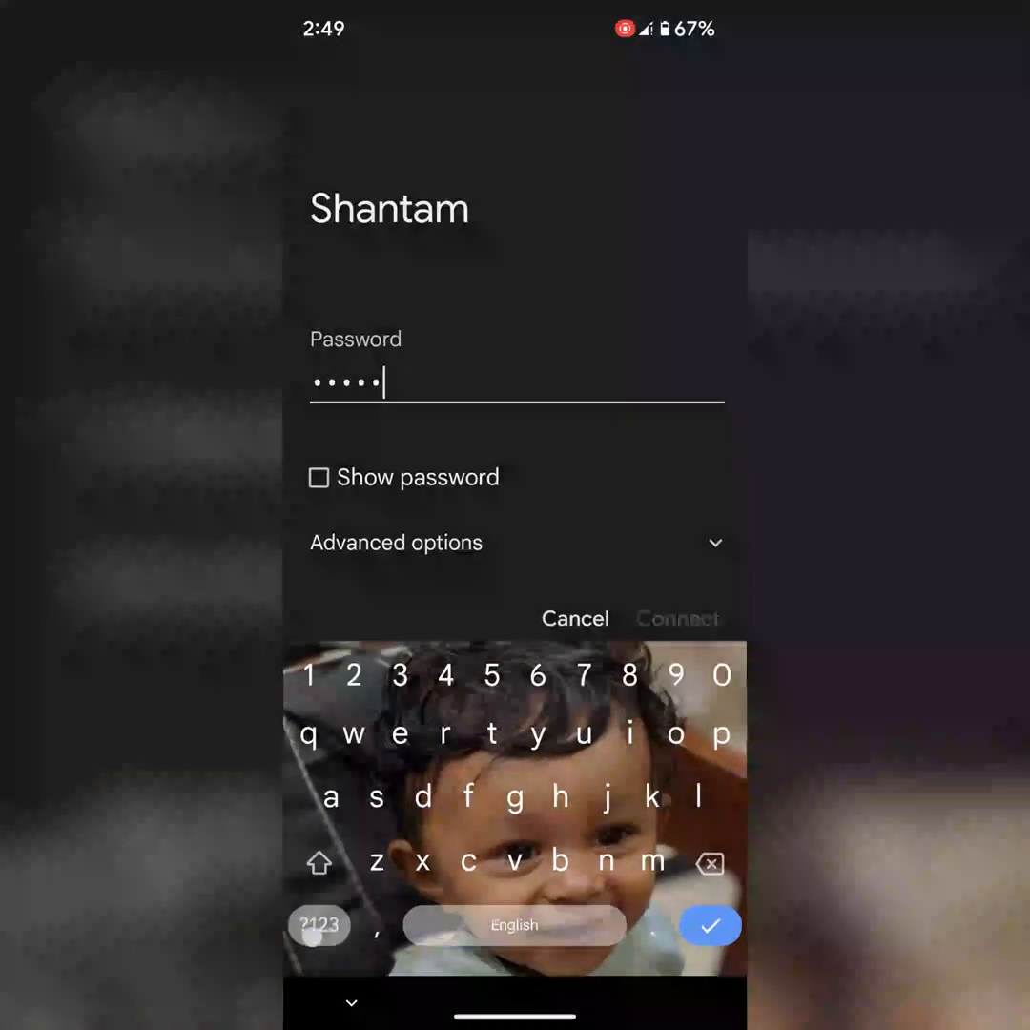
pyautogui.click(319, 925)
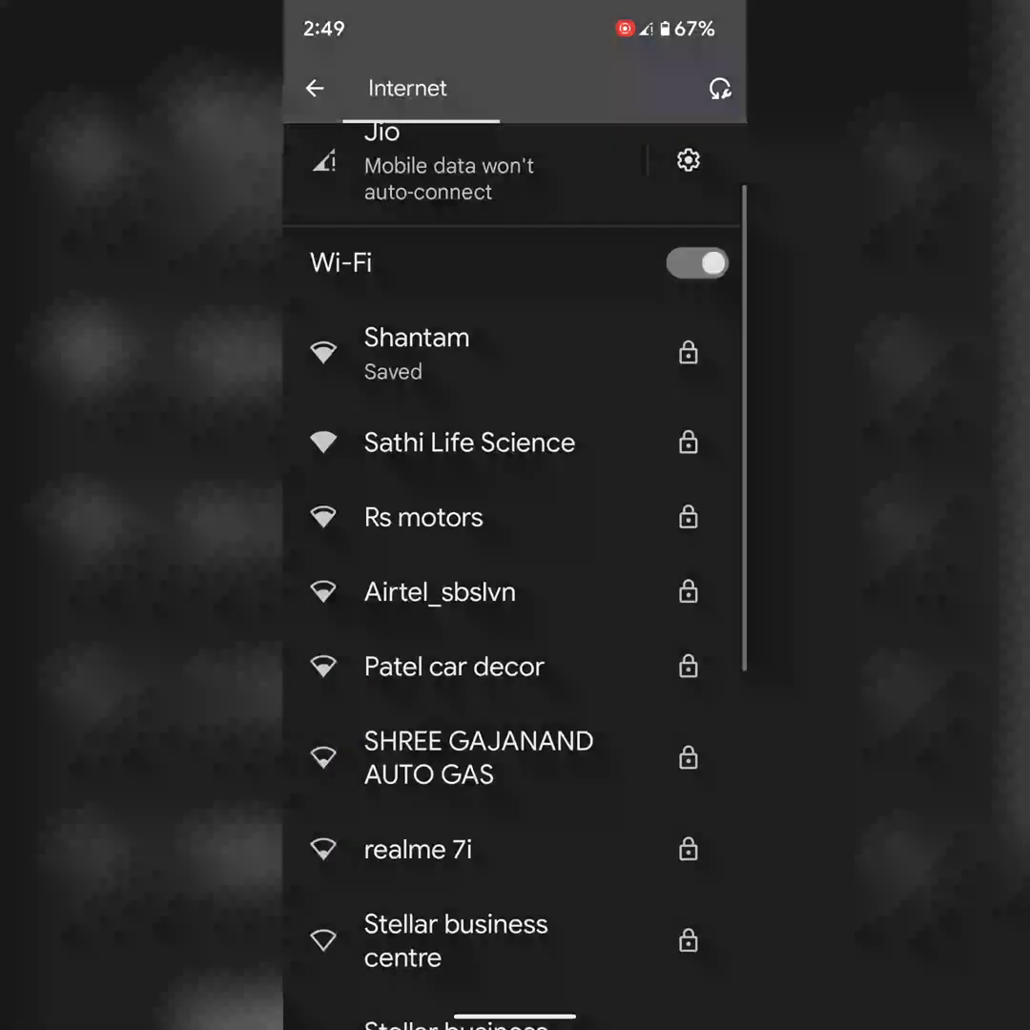
pyautogui.click(416, 336)
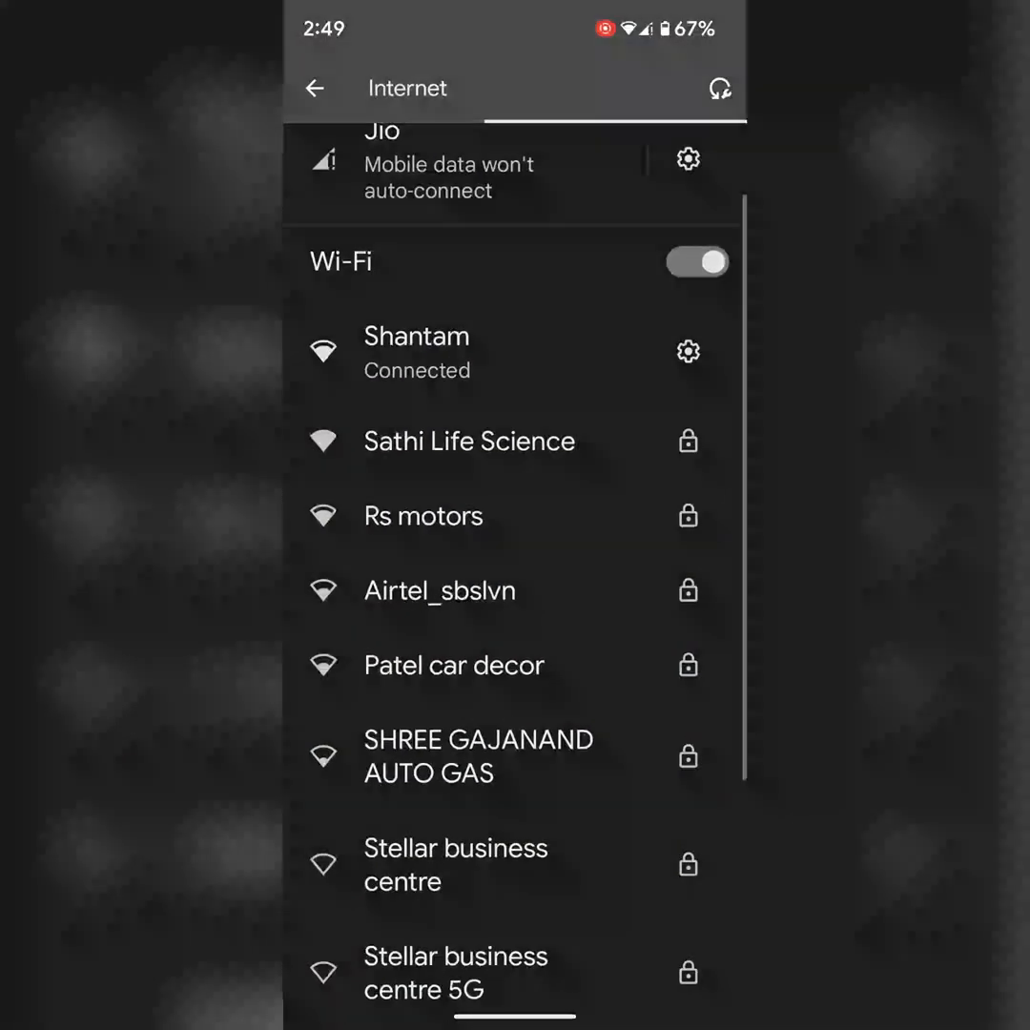
pyautogui.click(314, 88)
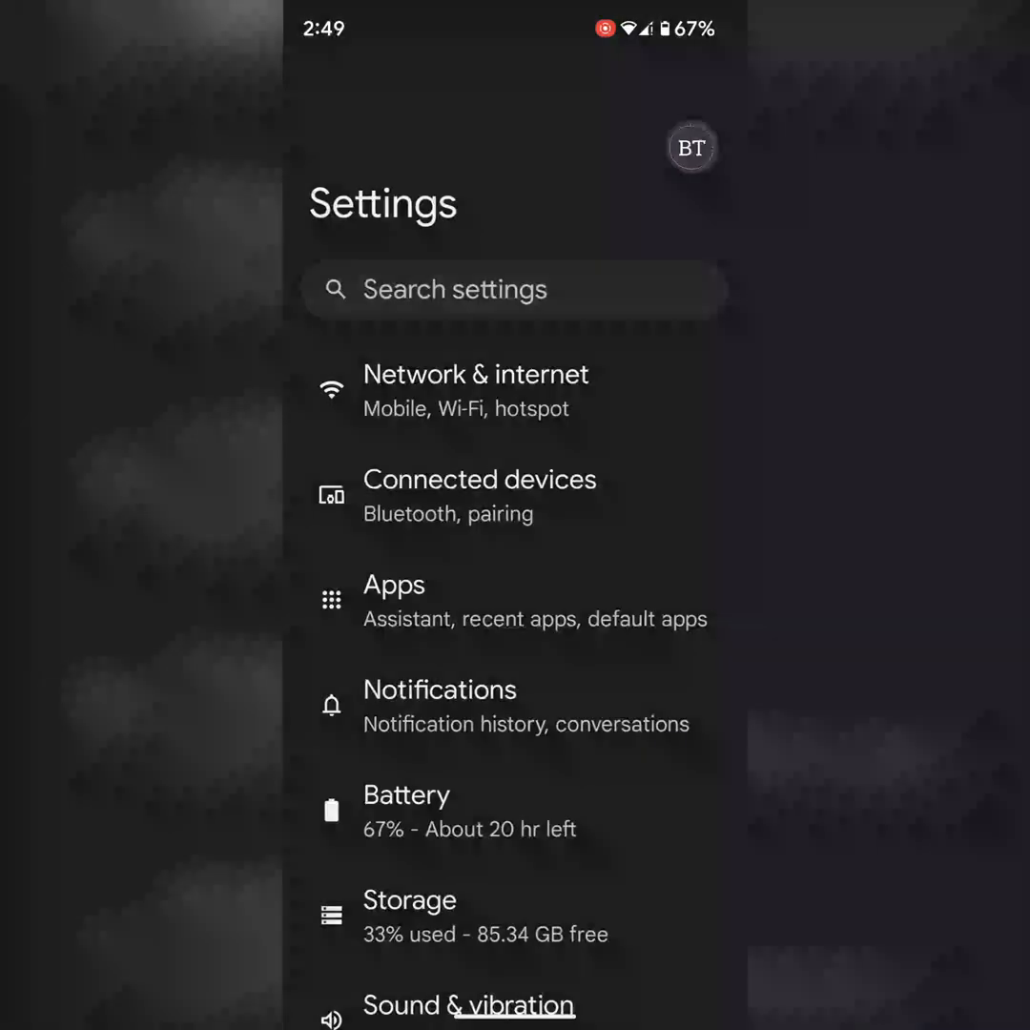
# Run Reset Bluetooth & Wi-Fi under System > Reset options and confirm the reset.
pyautogui.scroll(-3)
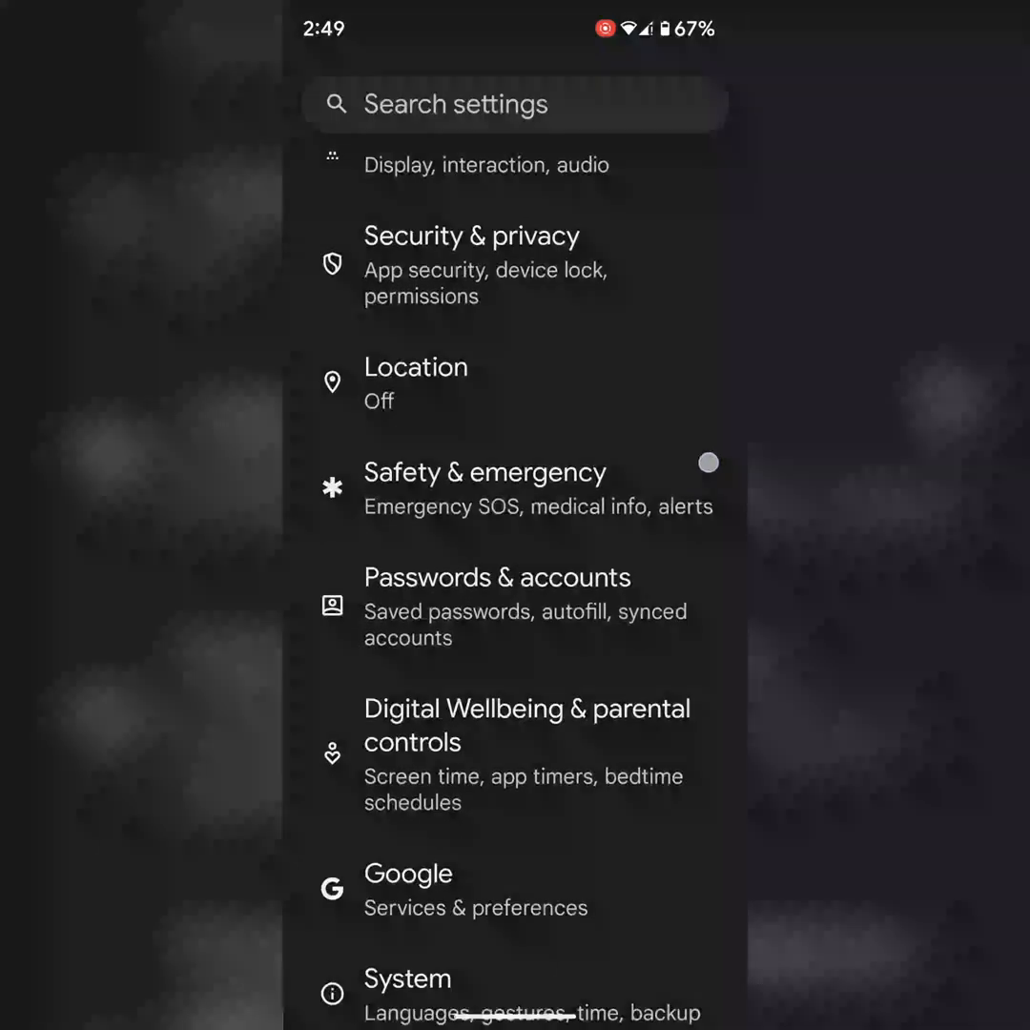
pyautogui.click(407, 978)
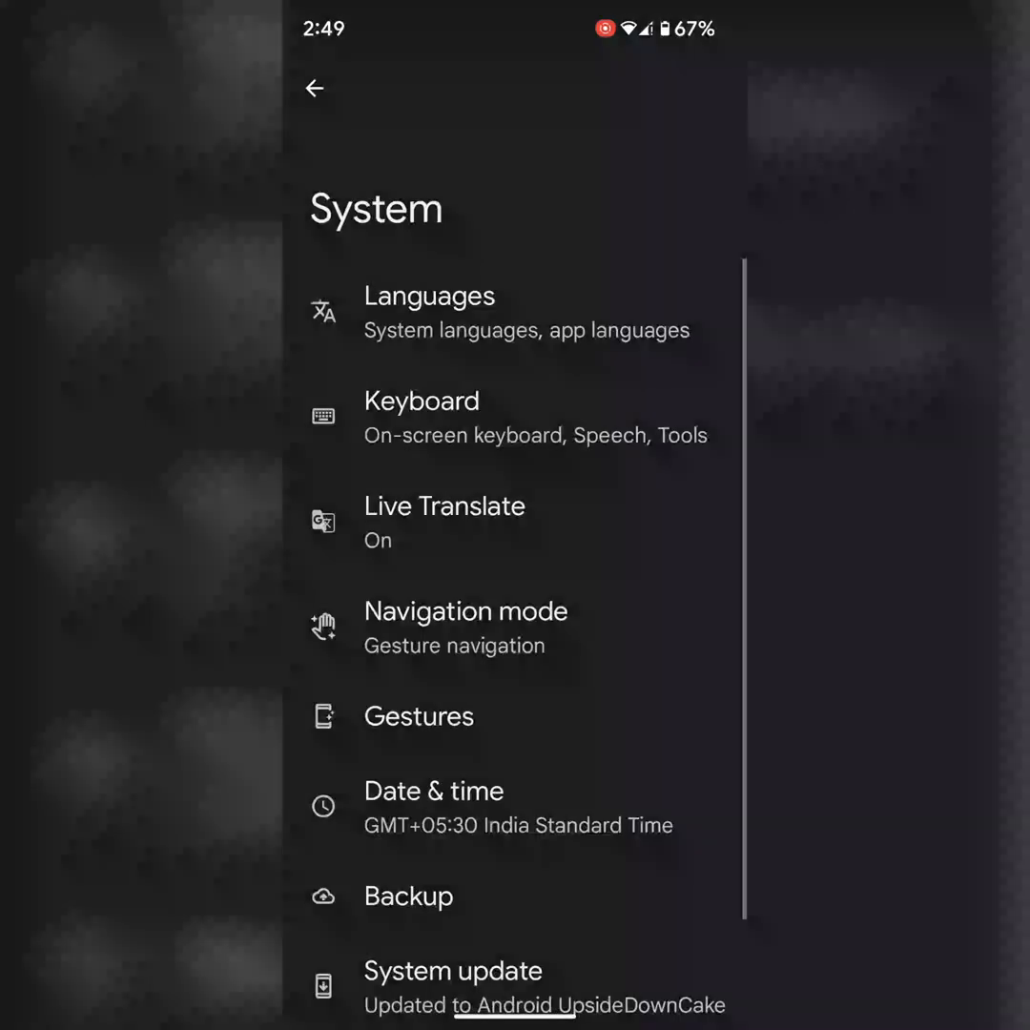
pyautogui.scroll(-3)
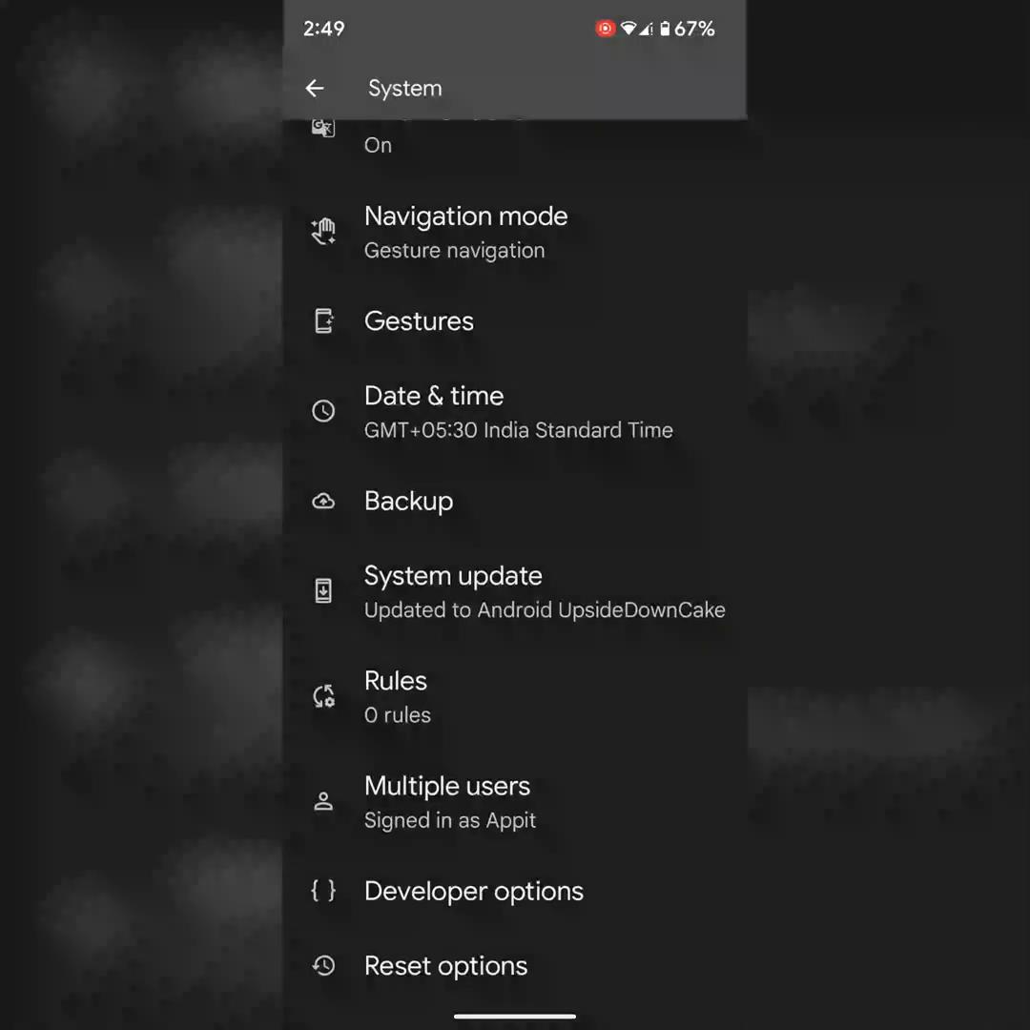
pyautogui.click(445, 965)
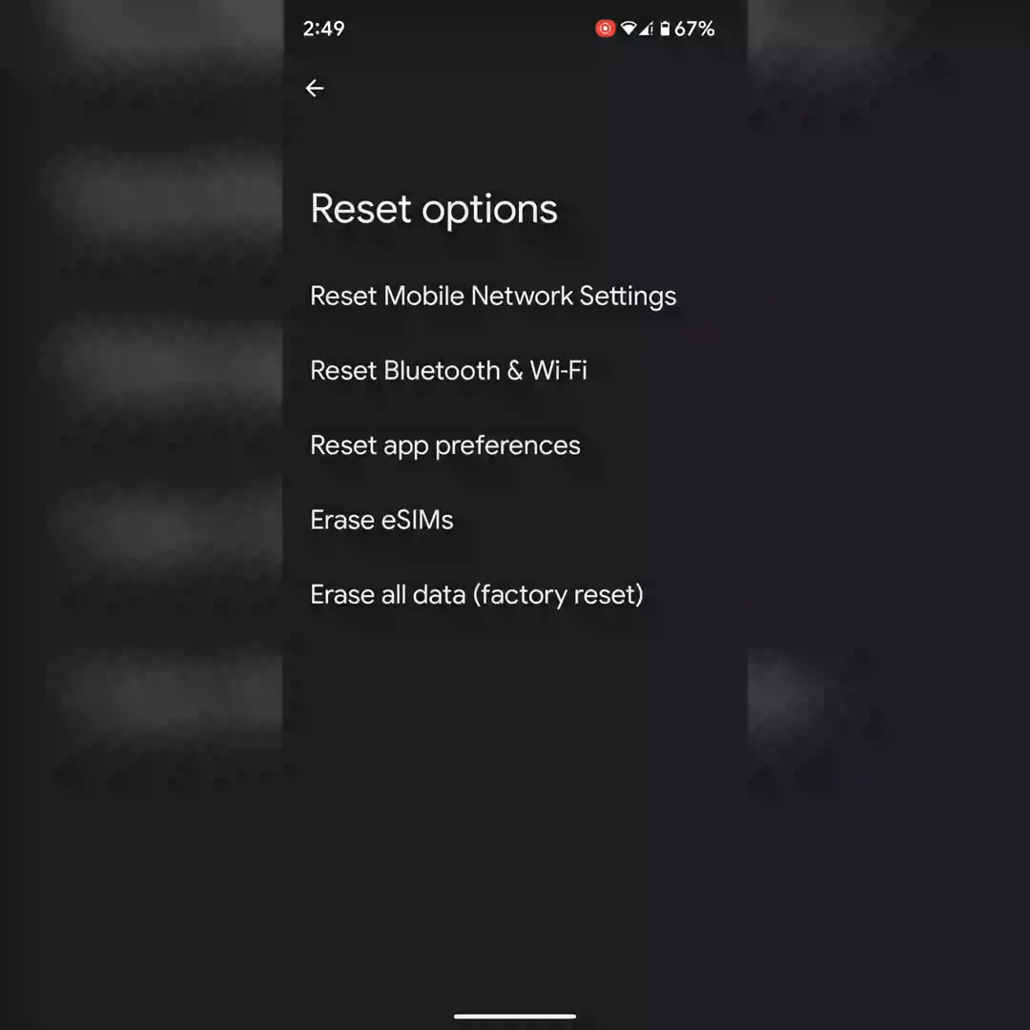
pyautogui.click(448, 370)
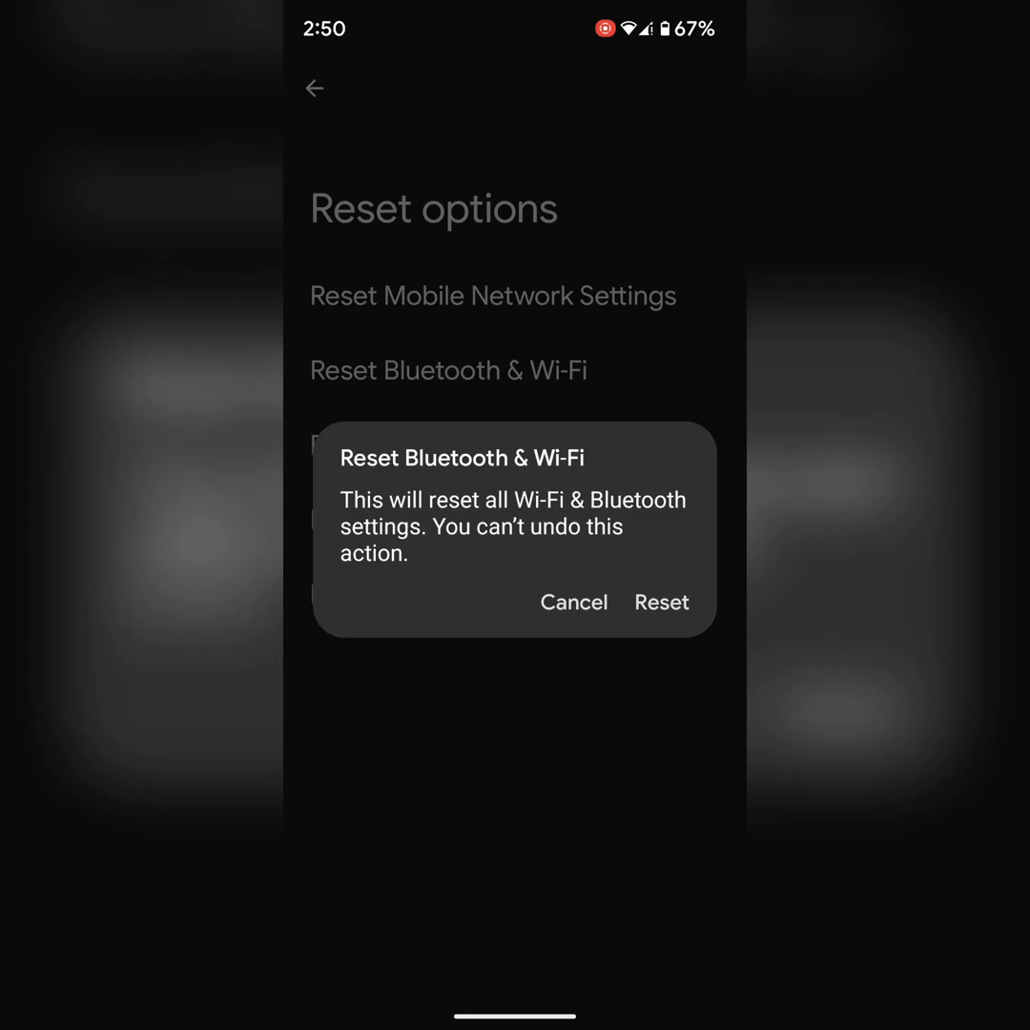
pyautogui.click(573, 602)
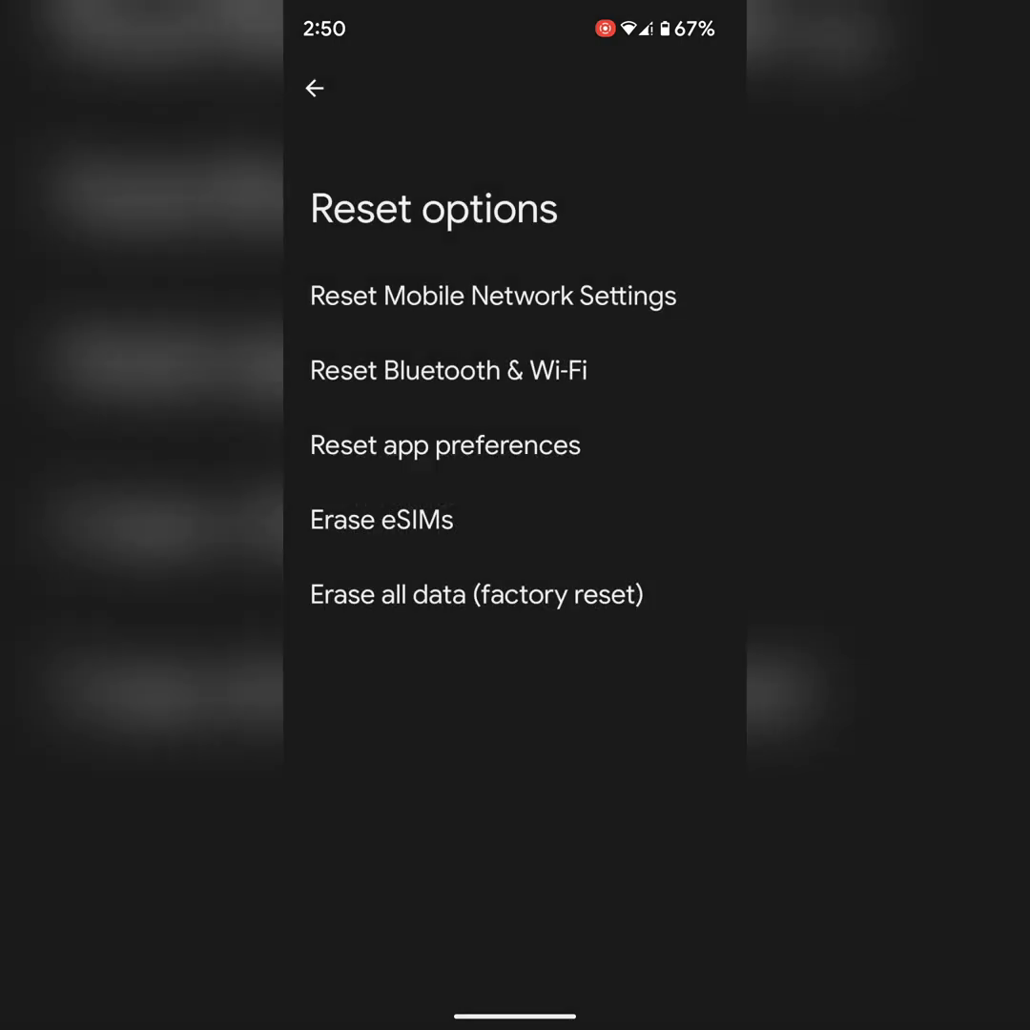